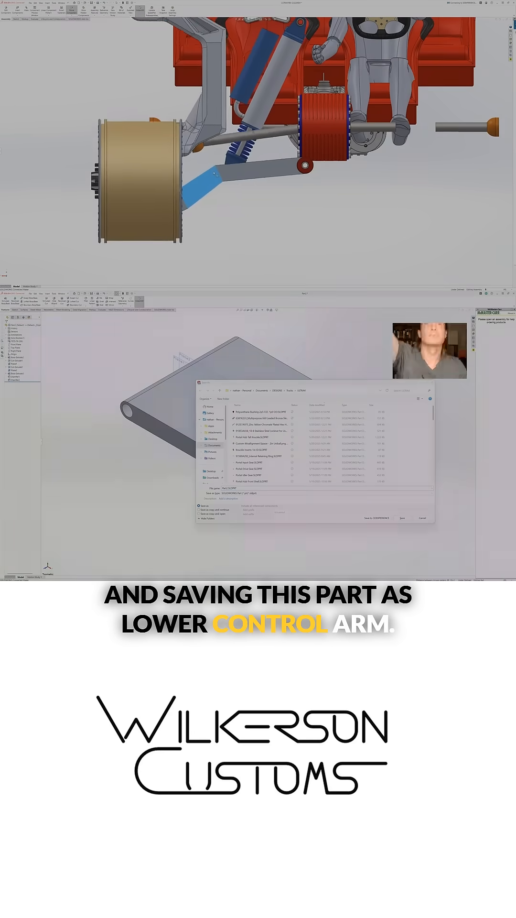
{"action": "type", "text": "Lower Control Arm"}
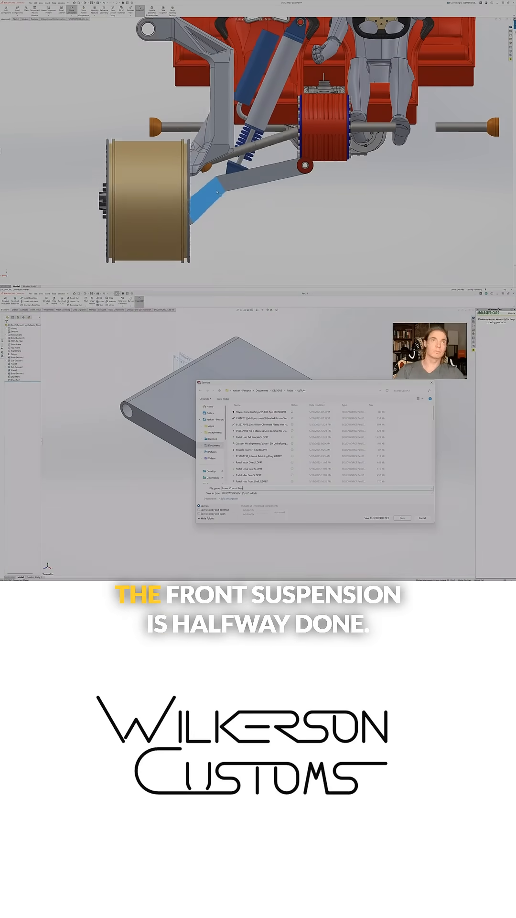